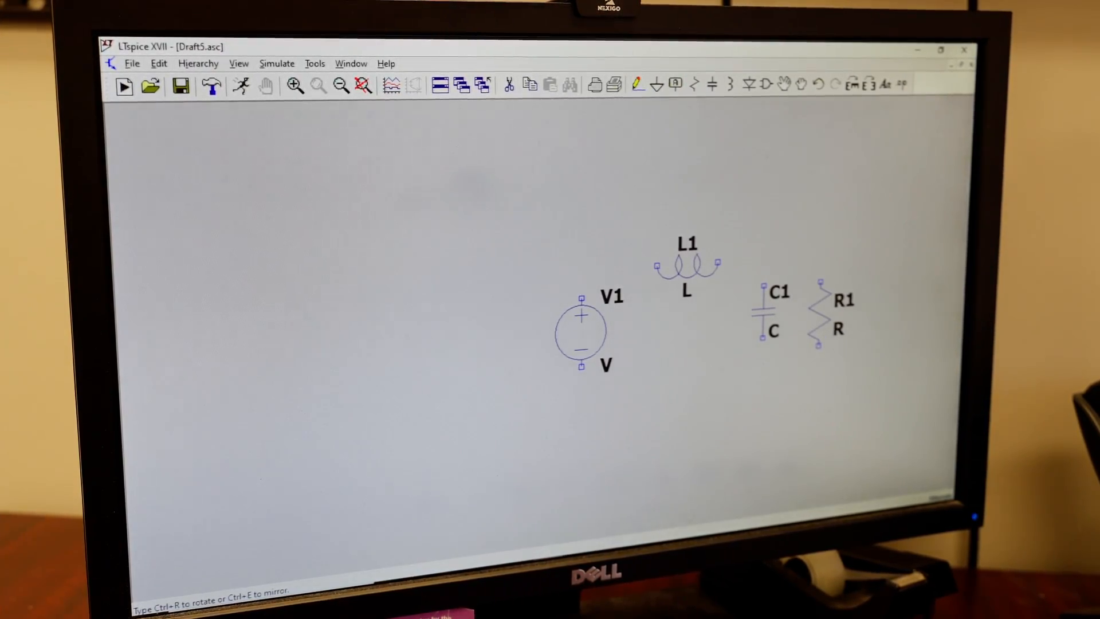
- Configure a transient analysis with a 25u stop time via the V1 settings and Edit Simulation Cmd
click(654, 85)
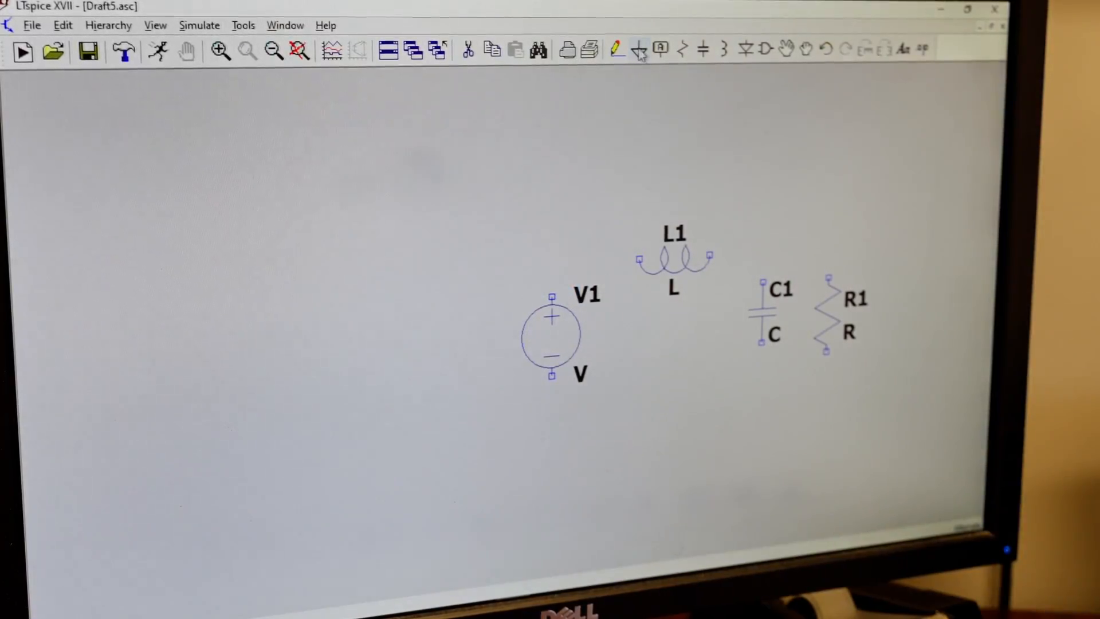
double_click(552, 335)
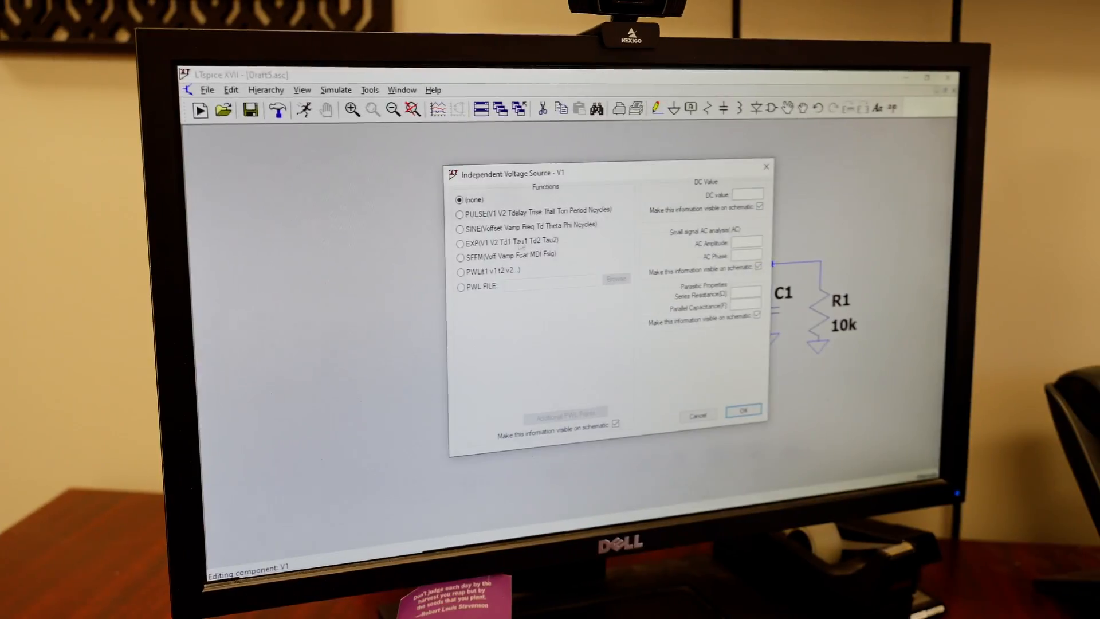
click(459, 214)
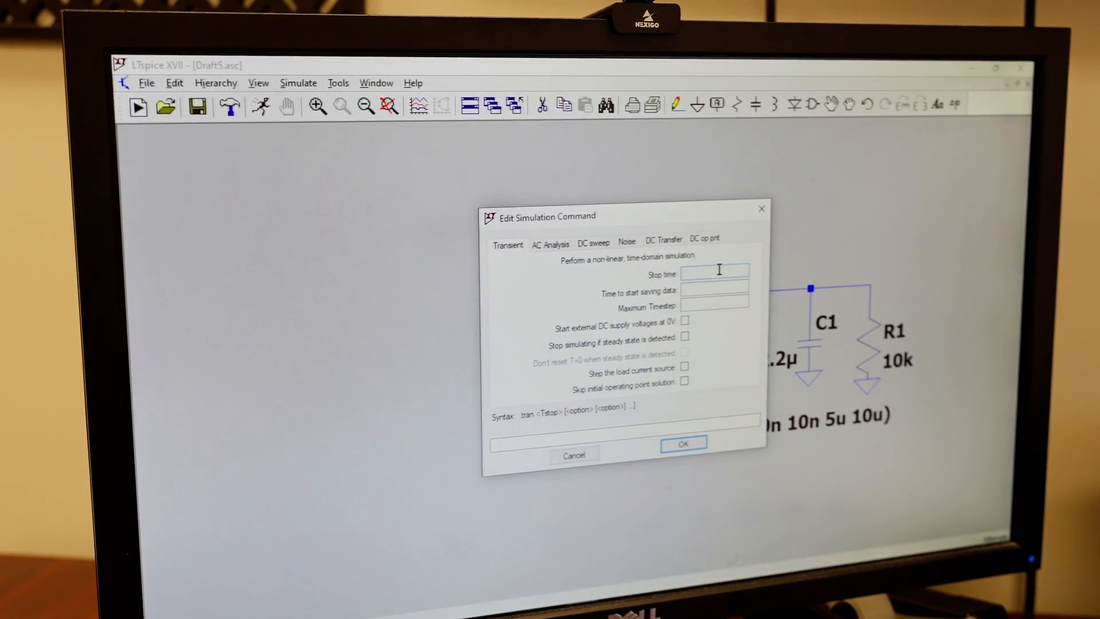
text(25u)
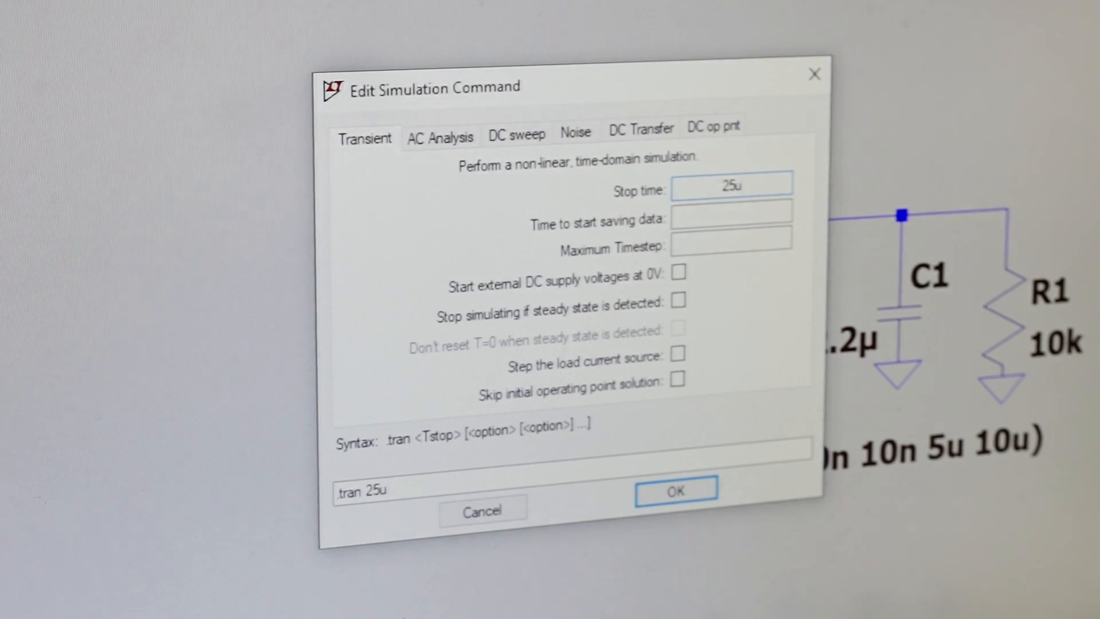
click(676, 490)
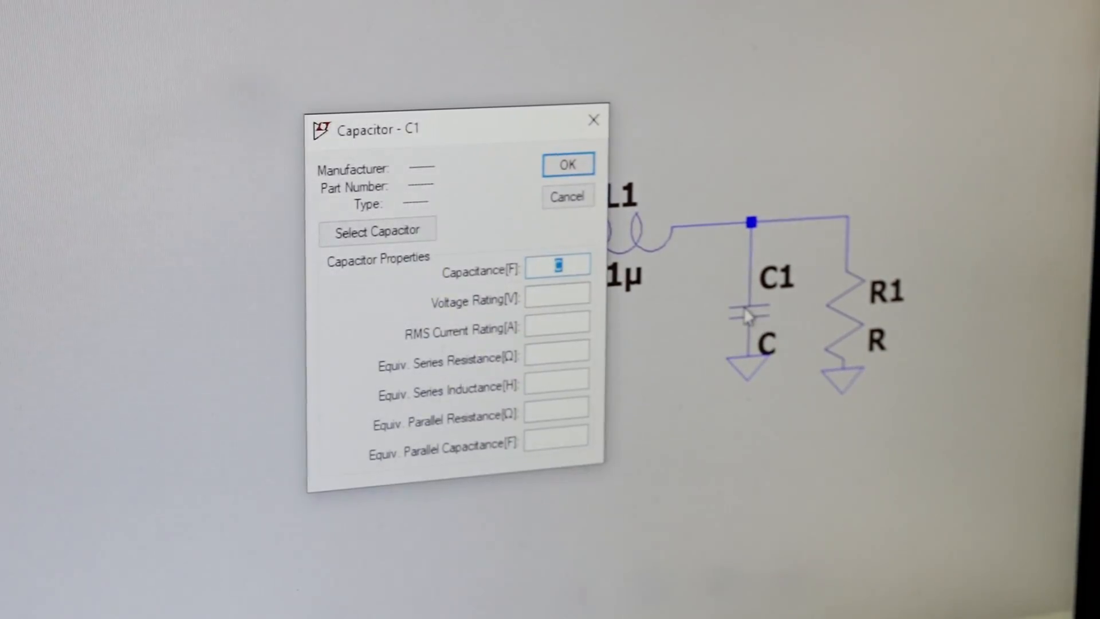
- Set C1's capacitance to 2.2u and edit R1 to 10k
text(2)
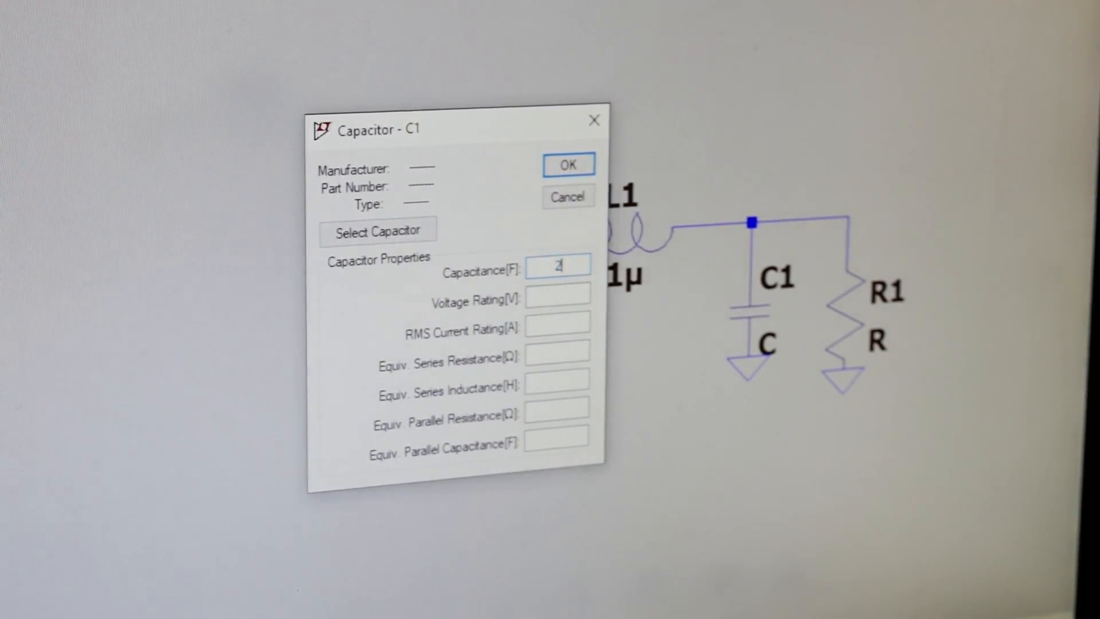
click(568, 164)
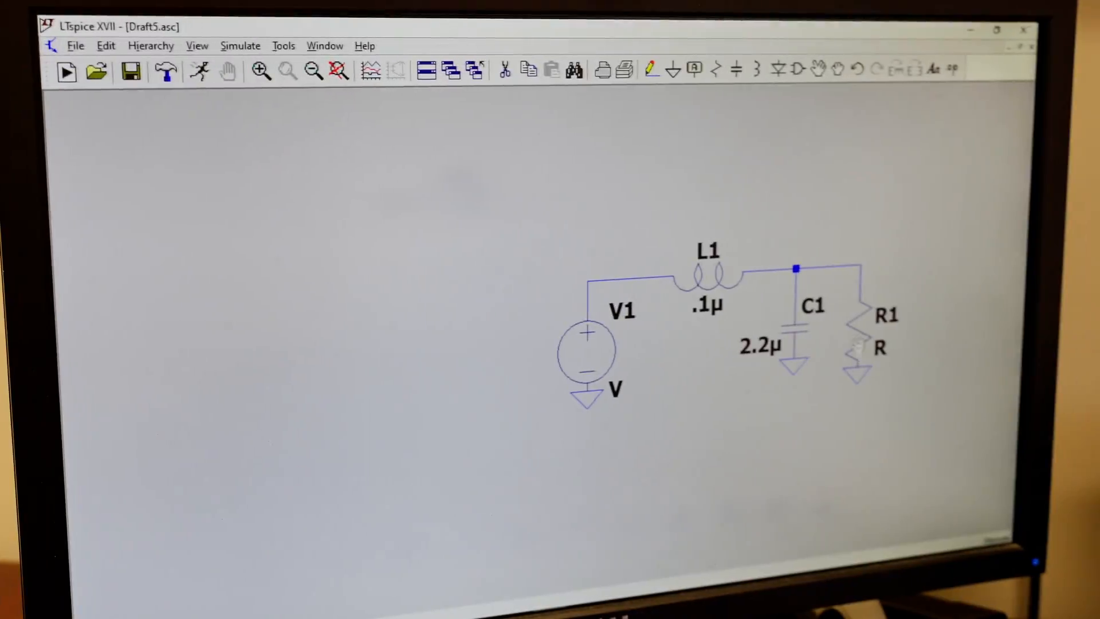
double_click(859, 344)
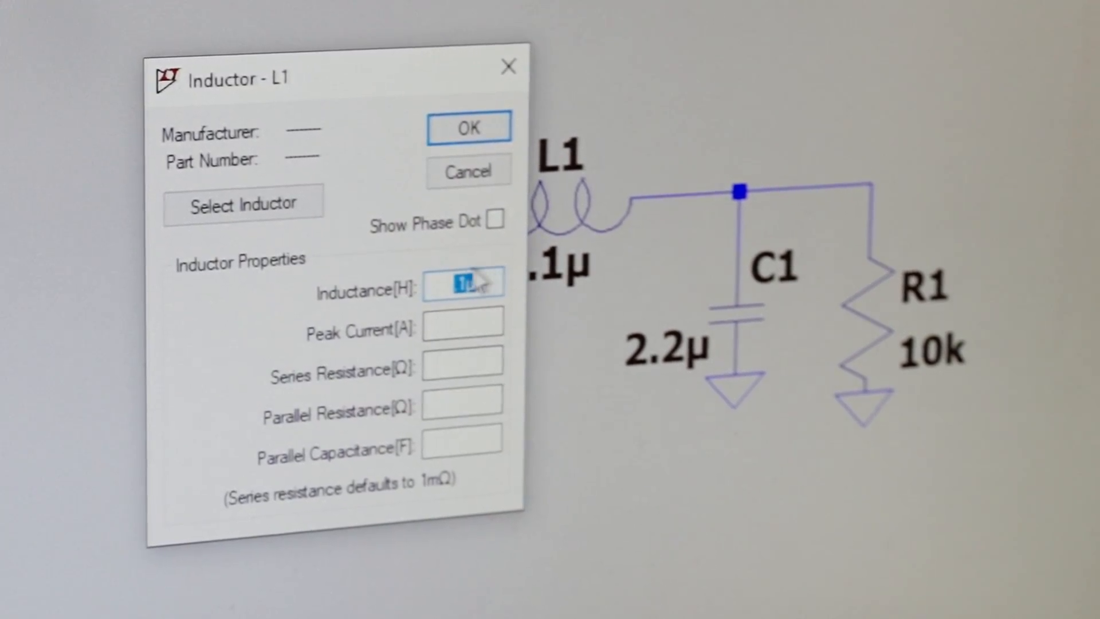
- Confirm L1's inductance, then plot the push-pull driver's simulated V(n003) waveform
click(468, 127)
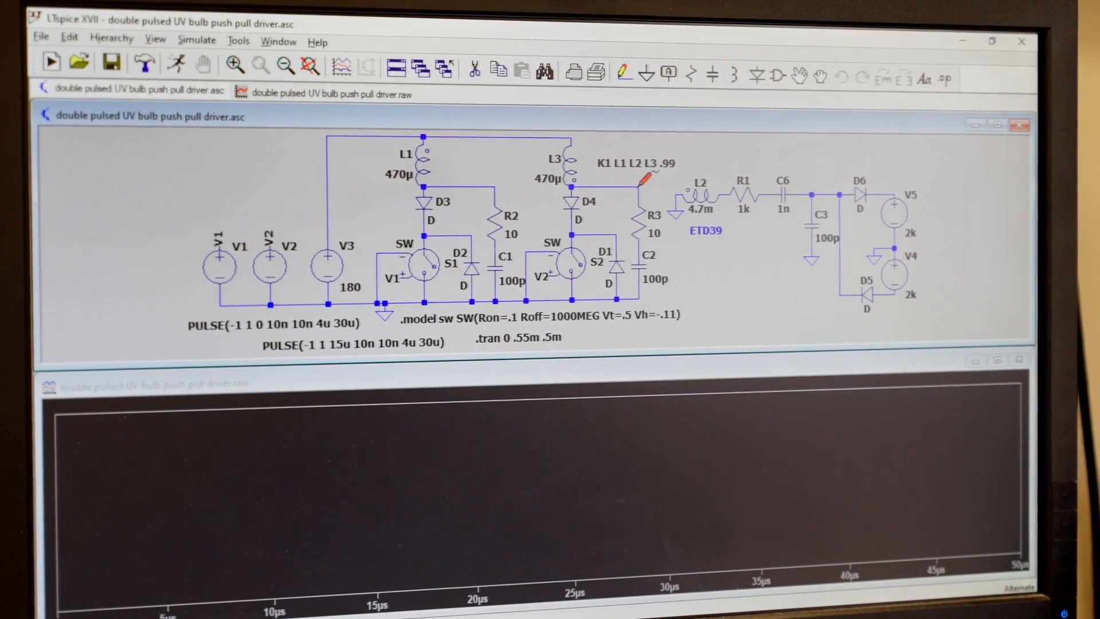
click(51, 61)
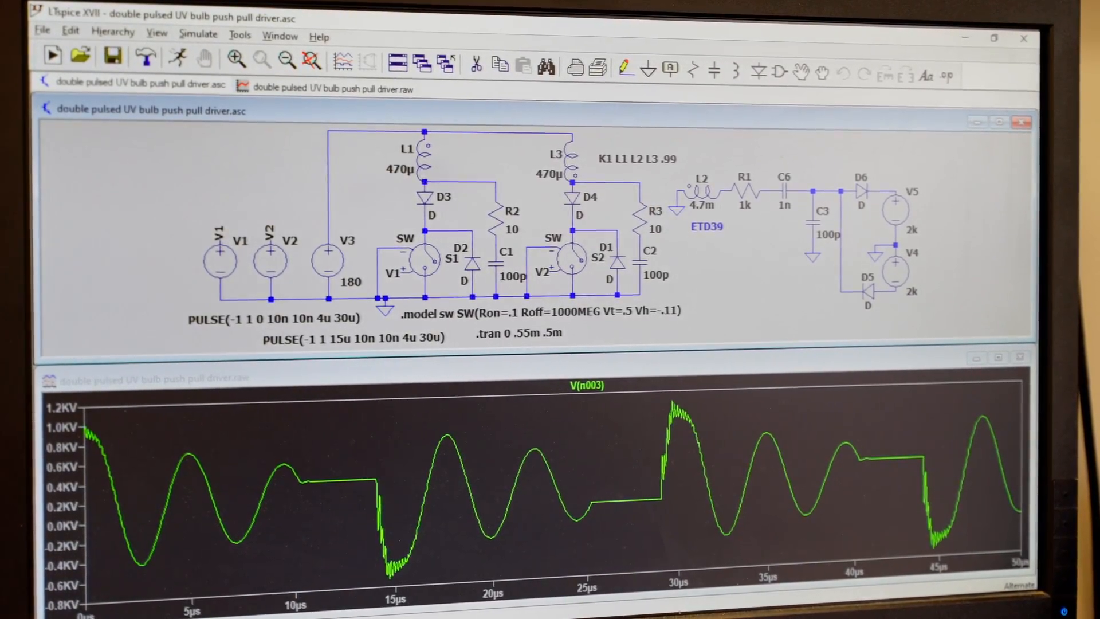